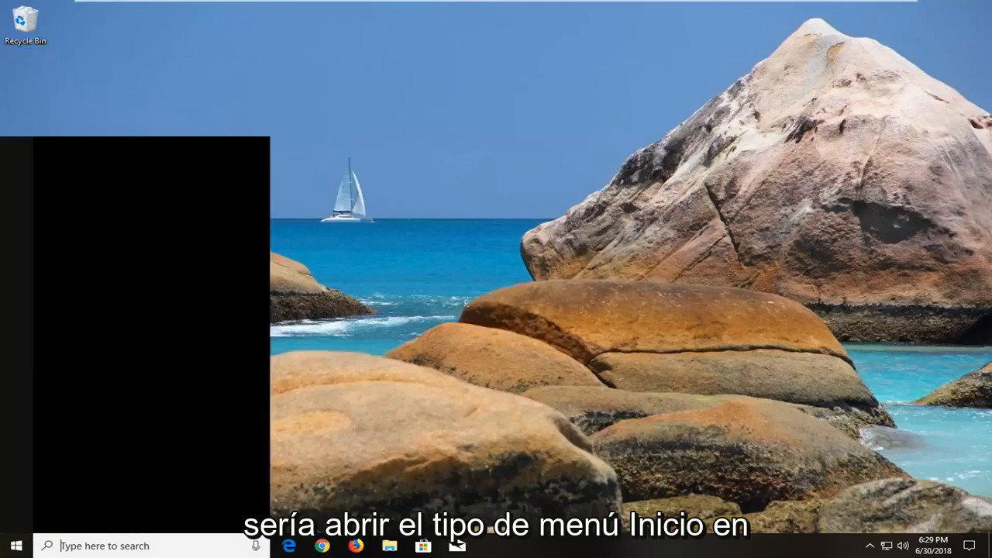
# Step: Search the Start menu for 'uninstall' to find Add or remove programs
pyautogui.write('uninstall')
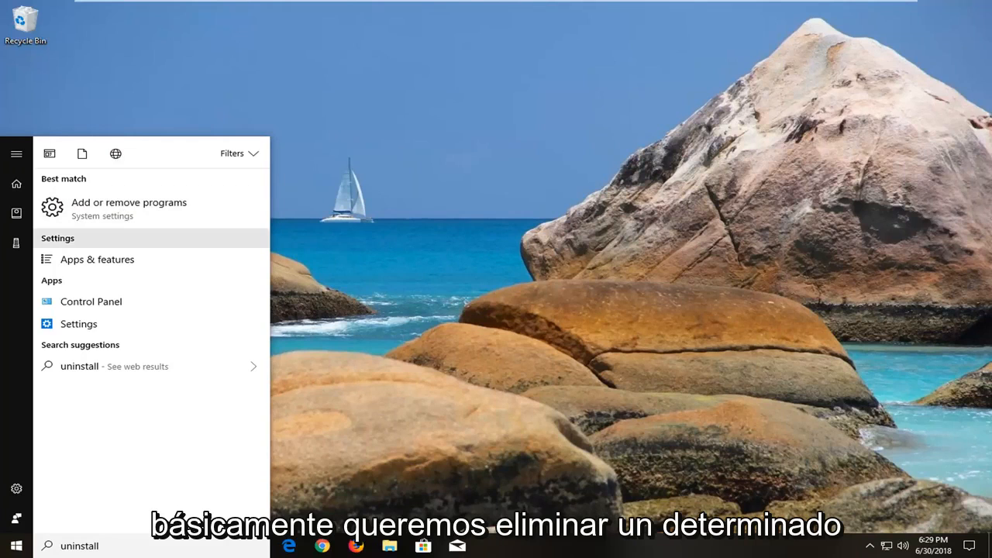
# Step: Choose 'Add or remove programs' to reach the Apps & features list
pyautogui.click(129, 208)
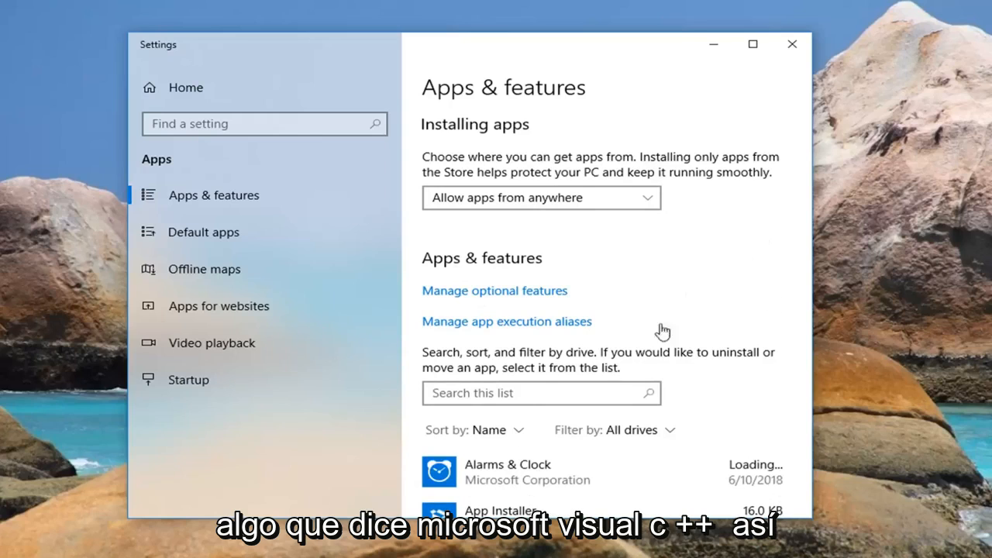
# Step: Select Microsoft Visual C++ 2008 Redistributable and confirm Uninstall twice
pyautogui.scroll(-3)
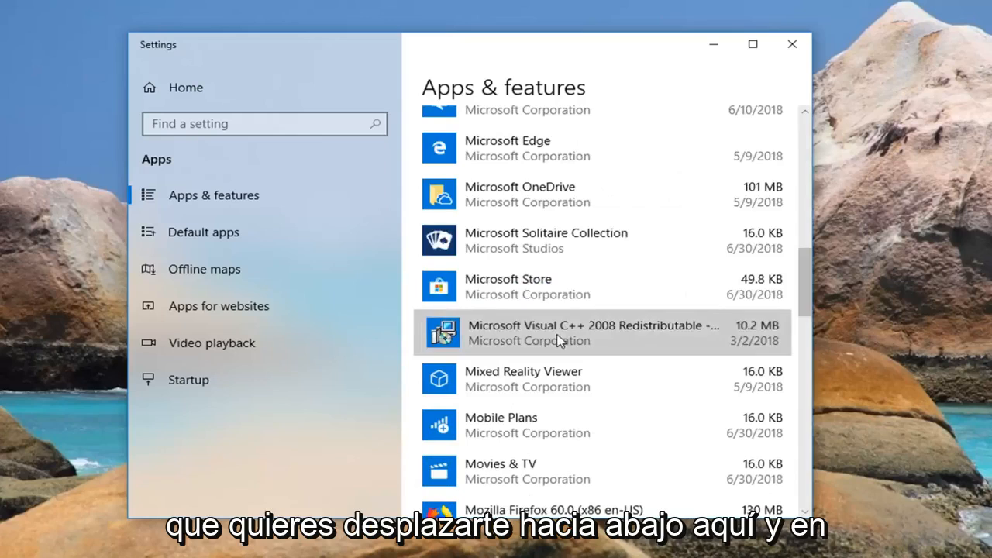
pyautogui.click(589, 334)
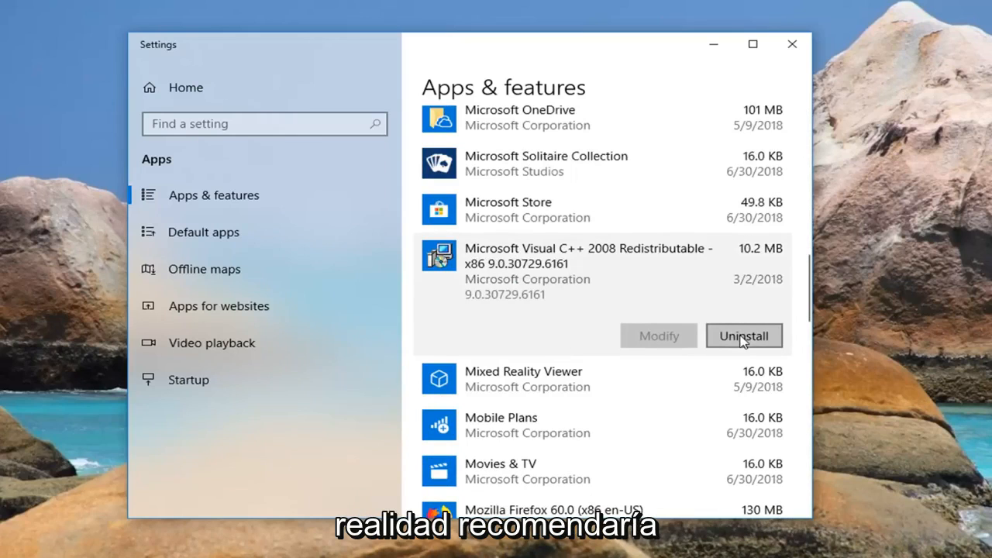
pyautogui.click(743, 336)
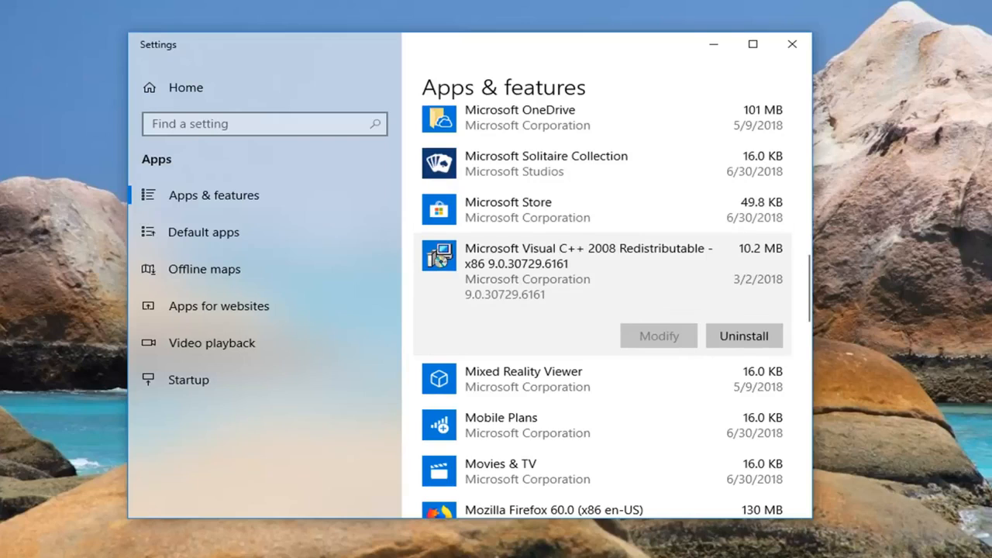
pyautogui.click(743, 336)
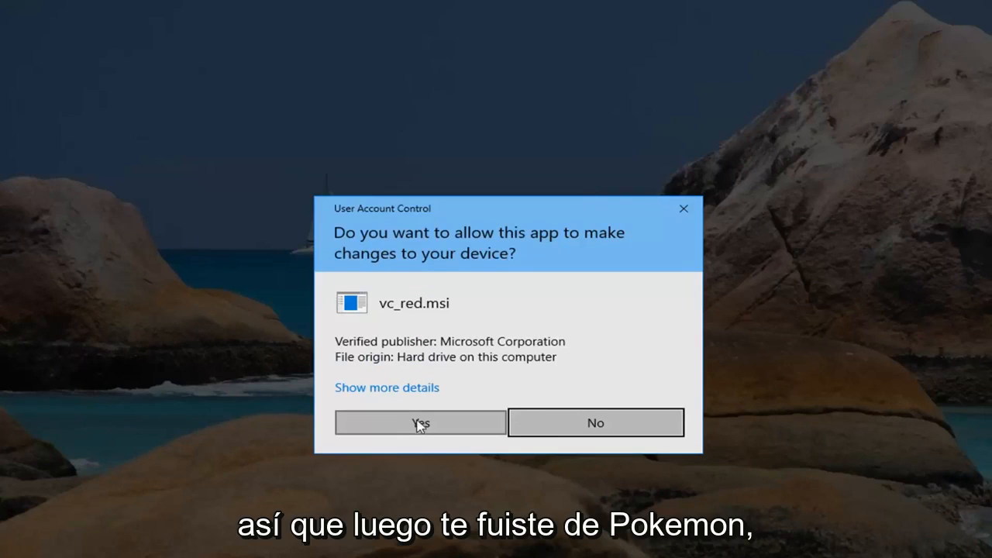
# Step: Approve the vc_red.msi User Account Control prompt and check the app list afterwards
pyautogui.click(420, 423)
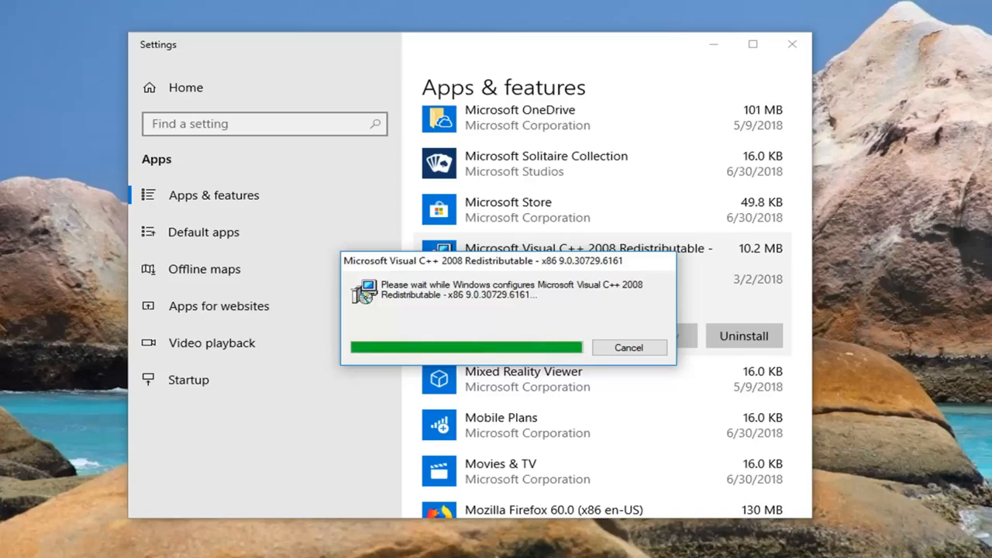
pyautogui.scroll(-3)
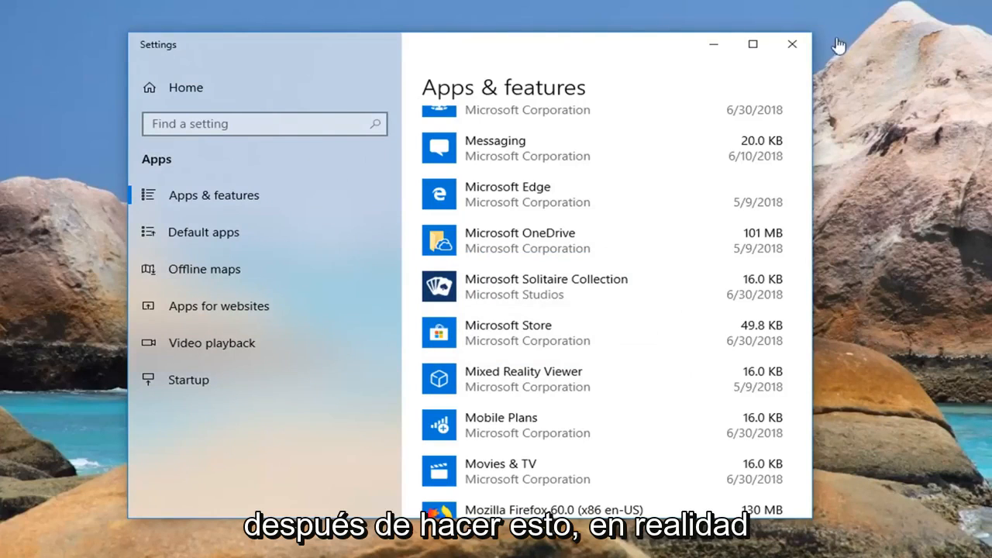
# Step: Close Settings and search Start for 'windows feature' to reach Turn Windows features on or off
pyautogui.click(791, 45)
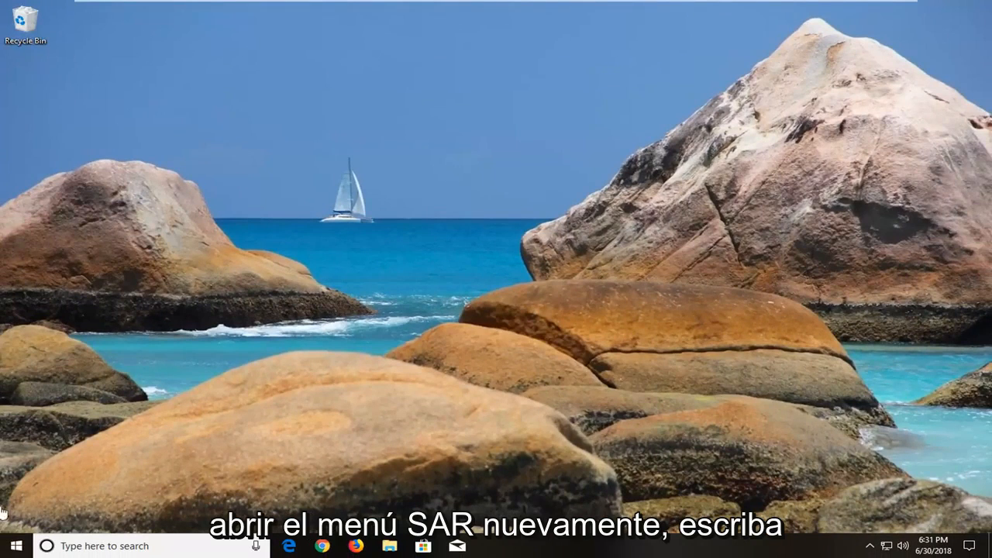
pyautogui.click(11, 546)
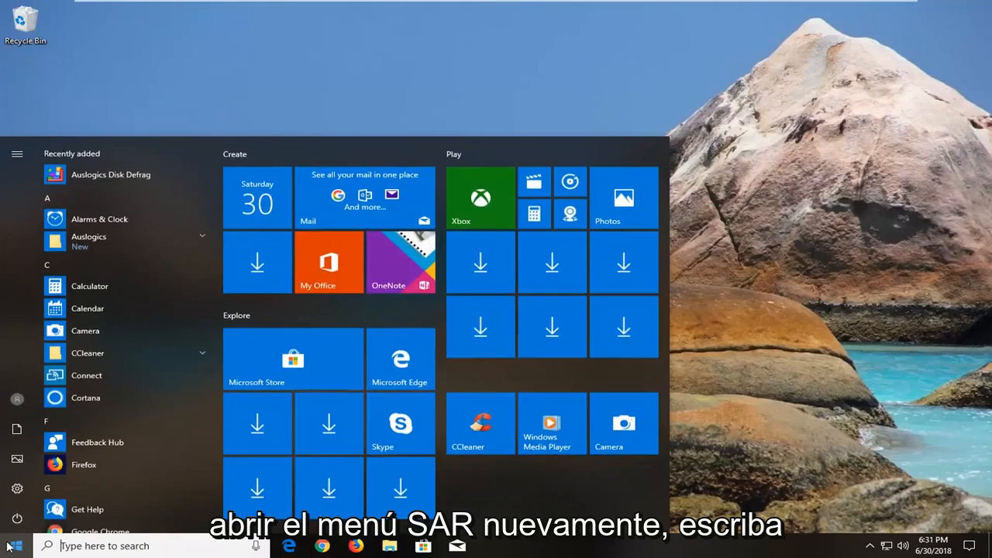
pyautogui.write('windows feature')
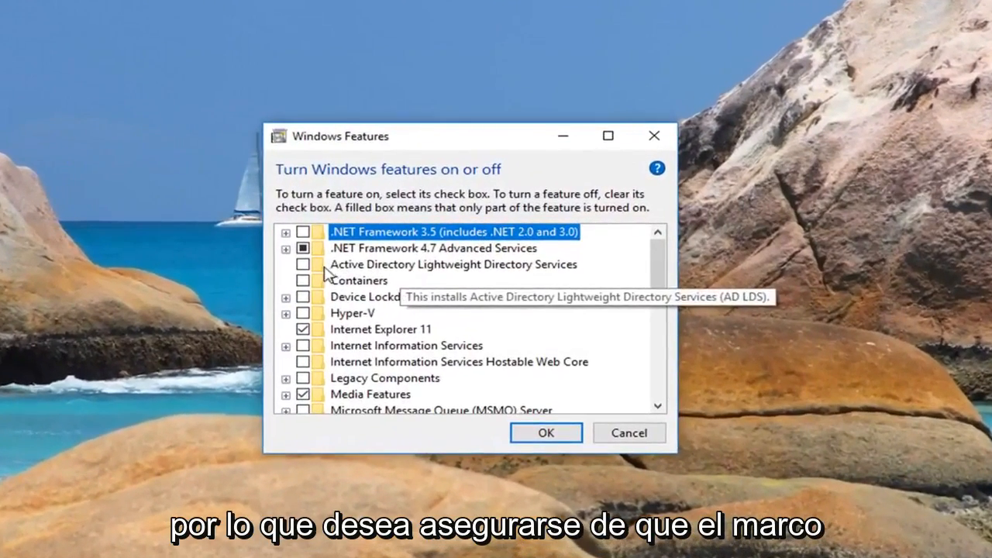
pyautogui.moveTo(431, 256)
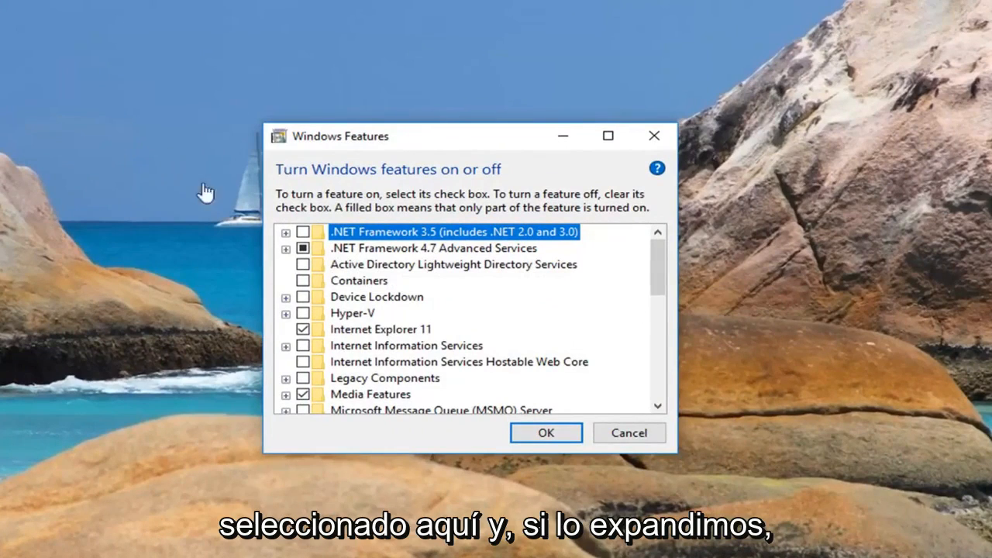
# Step: Expand .NET Framework 4.7 Advanced Services, confirm it's enabled, and accept with OK
pyautogui.click(286, 248)
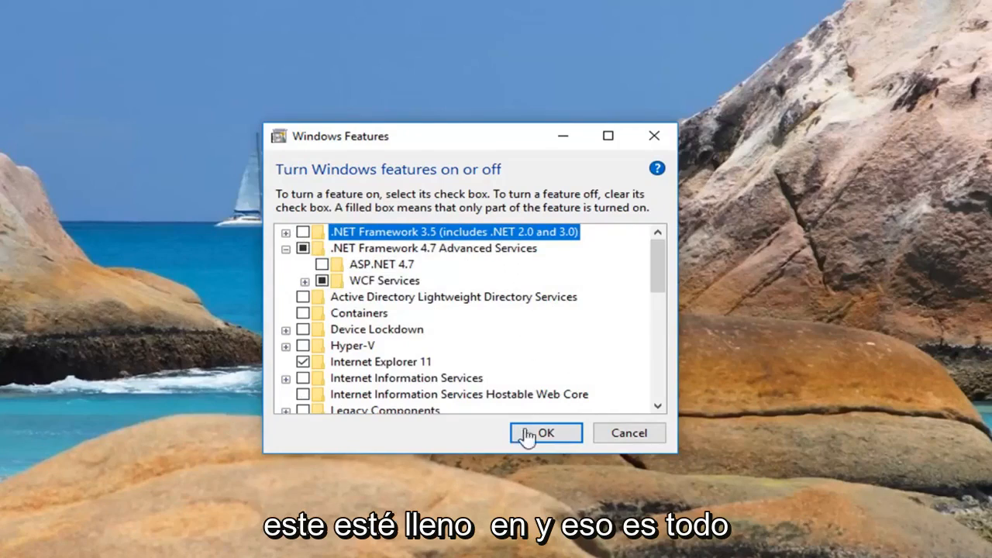
pyautogui.click(545, 433)
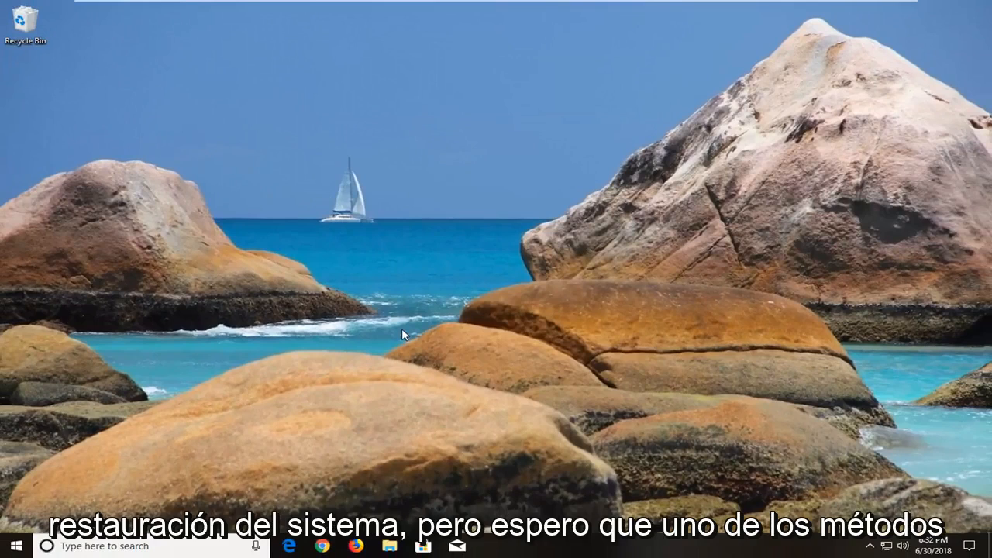